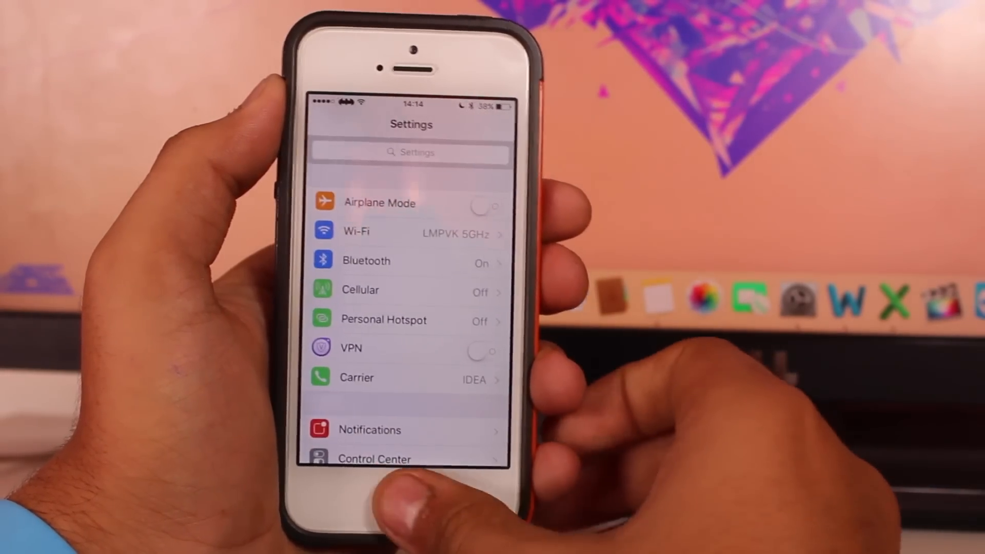
# View BerryC8's lock-screen App Shortcuts slots, then scroll through its Behavior and Appearance options.
pyautogui.scroll(-3)
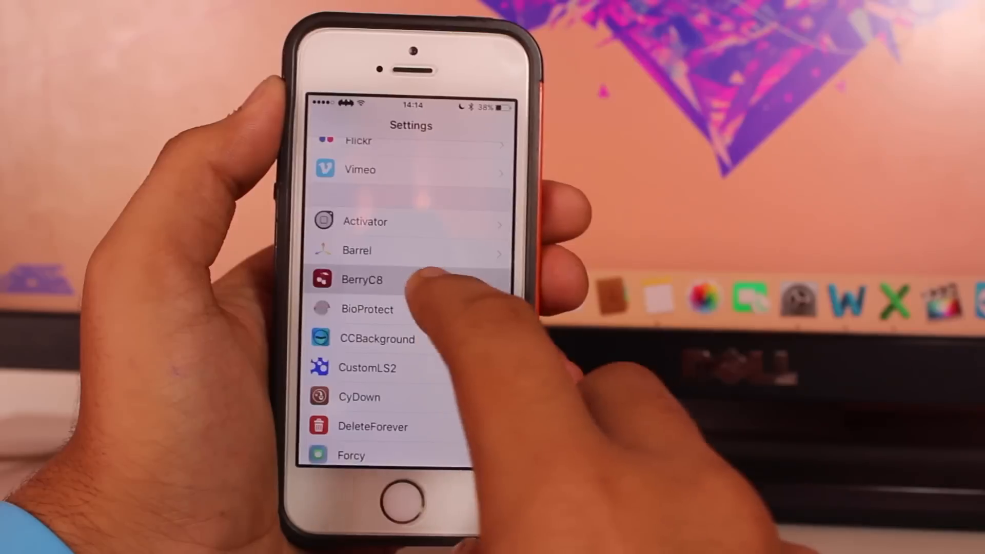
pyautogui.click(361, 279)
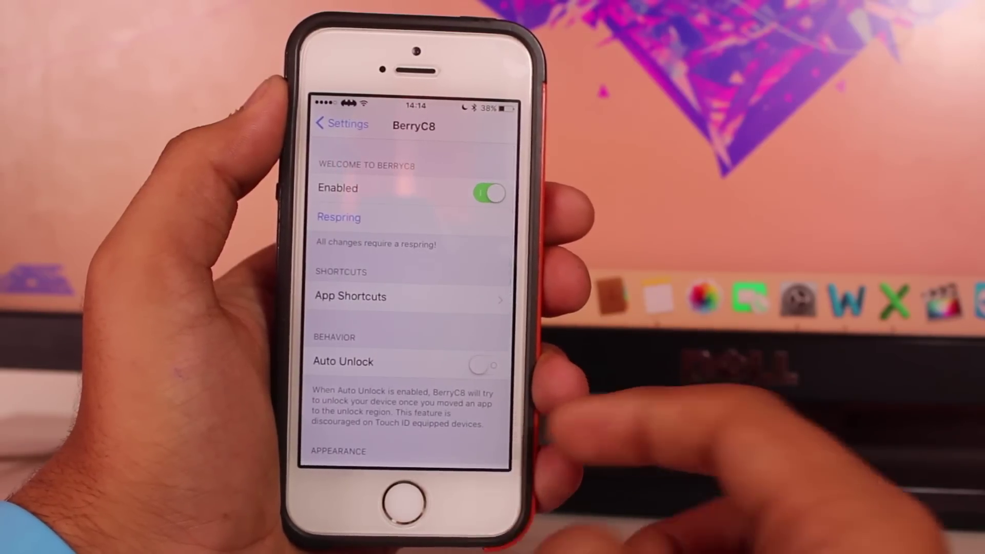
pyautogui.click(350, 296)
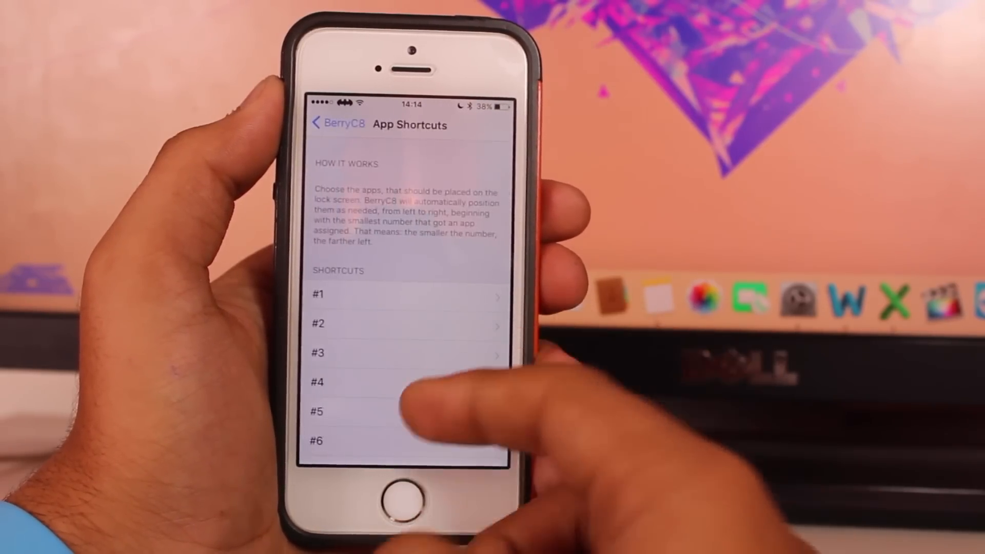
pyautogui.scroll(3)
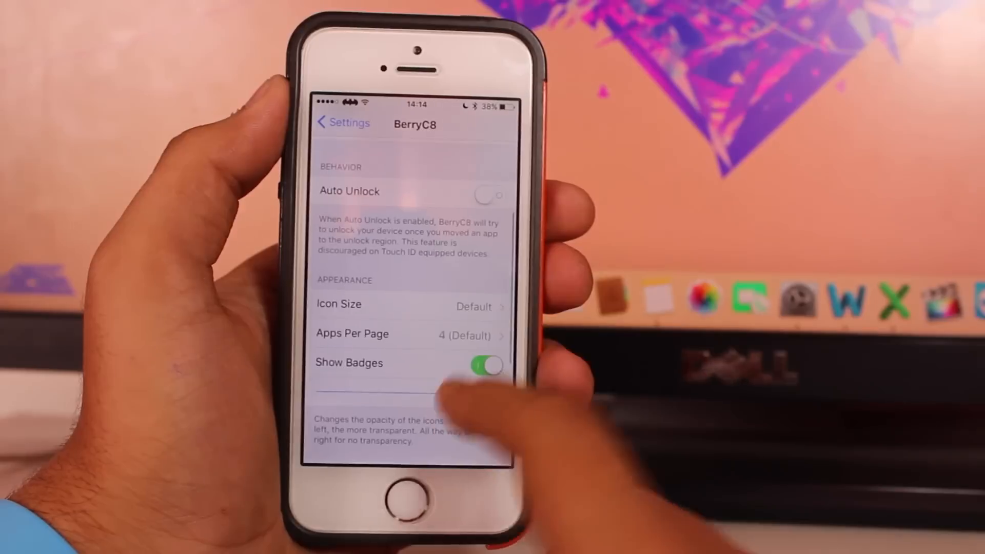
pyautogui.scroll(3)
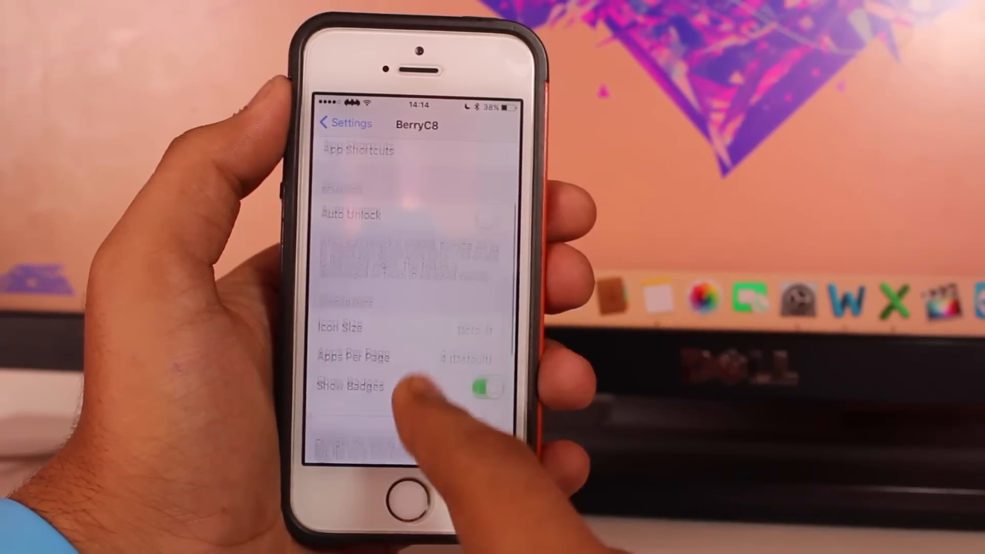
pyautogui.scroll(3)
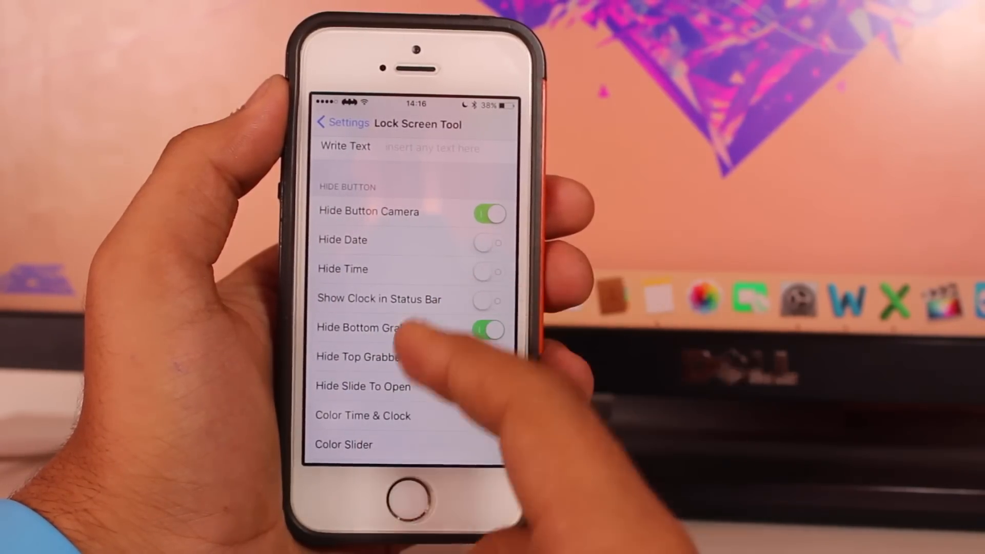
# Turn on hiding the top grabber in Lock Screen Tool and exit to the home screen.
pyautogui.scroll(-3)
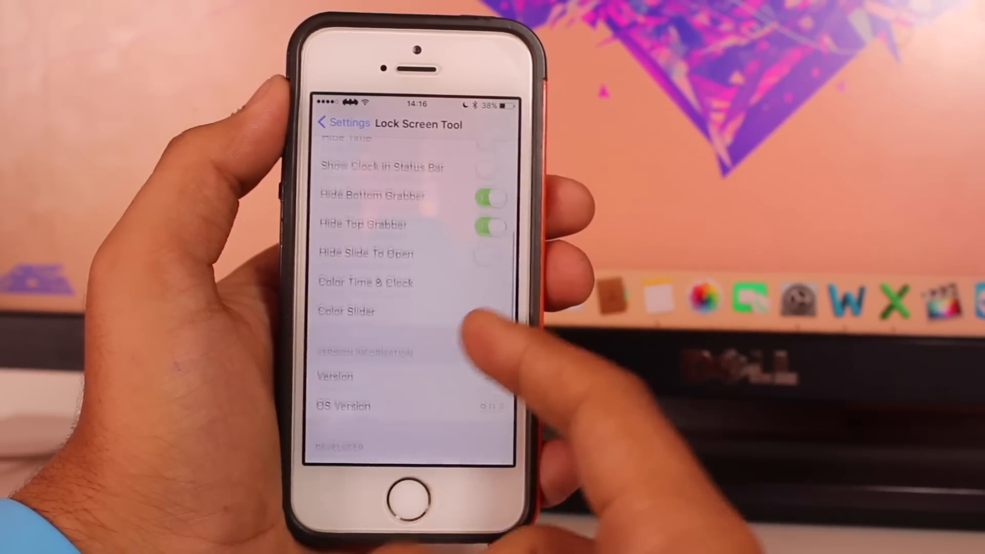
pyautogui.click(346, 311)
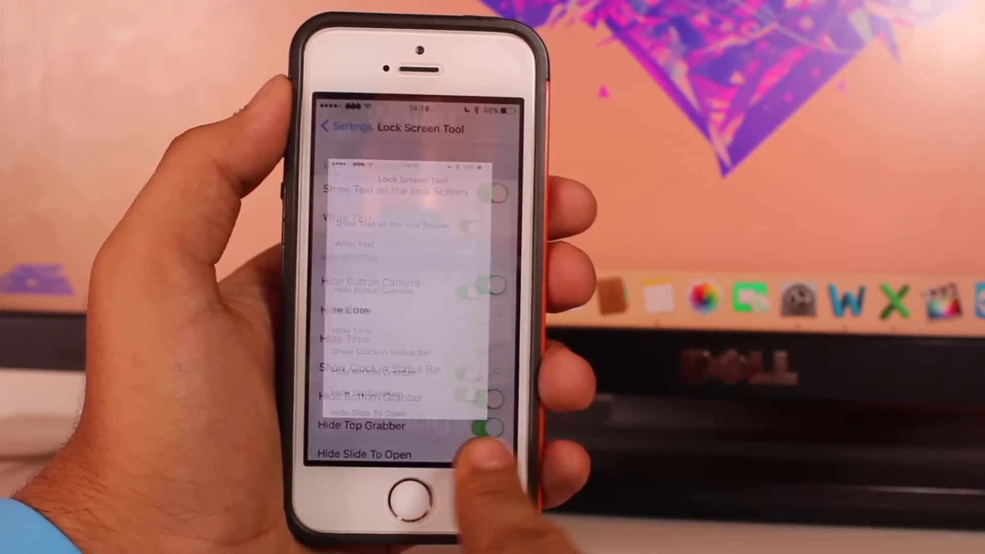
pyautogui.click(408, 507)
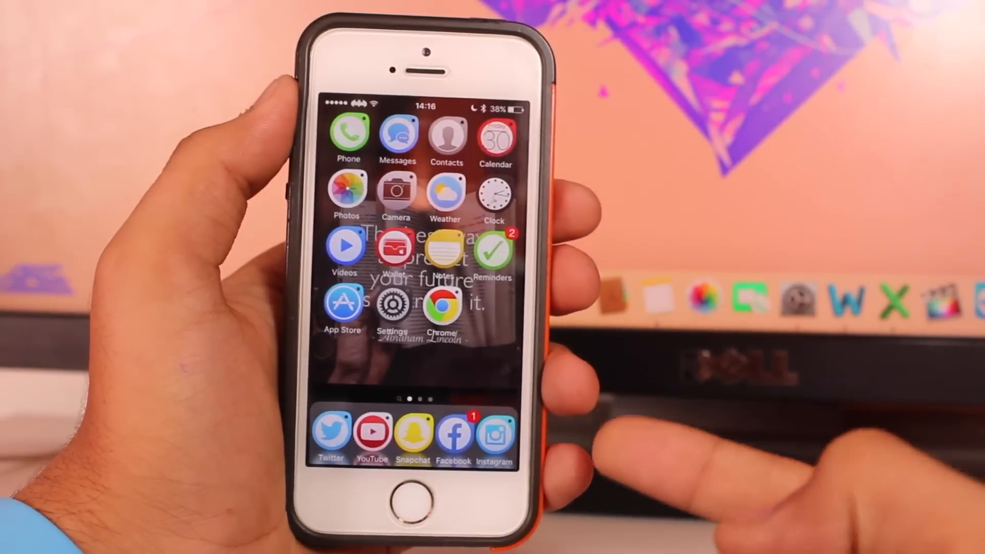